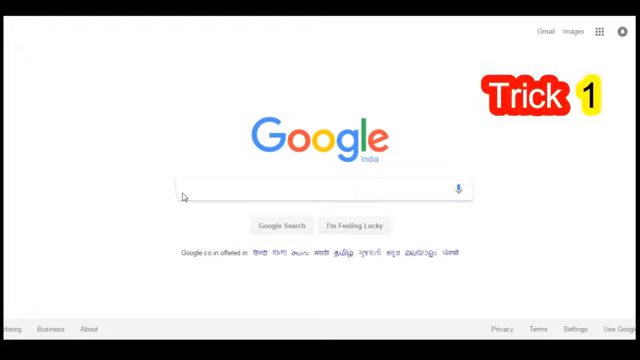
- Search 'barrel roll' to spin the page, then find the Google Pac-Man doodle and start a game
type("ba")
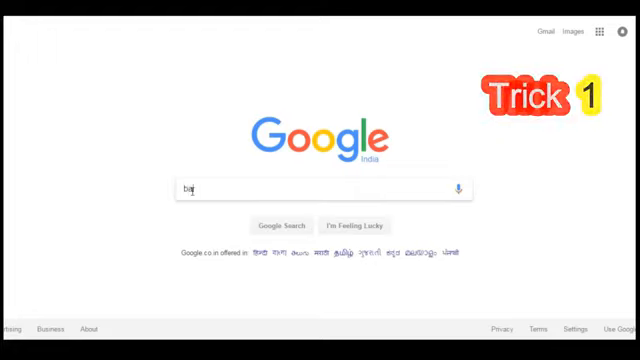
type("barrel roll")
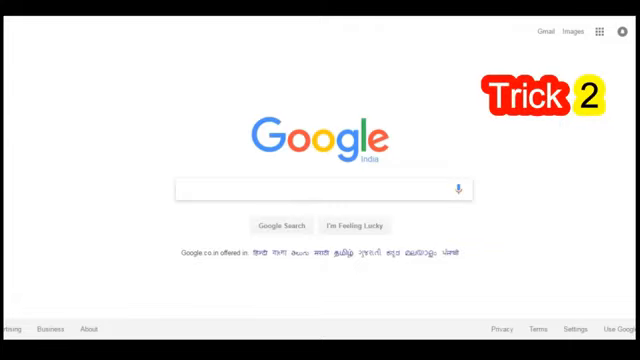
type("google pacman")
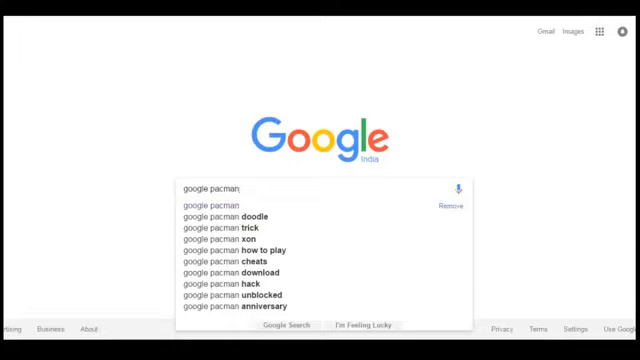
left_click(224, 204)
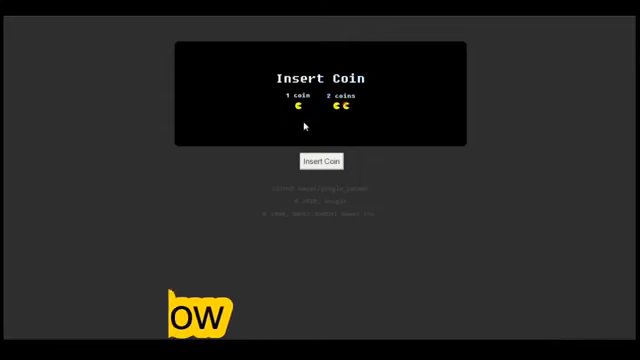
left_click(320, 160)
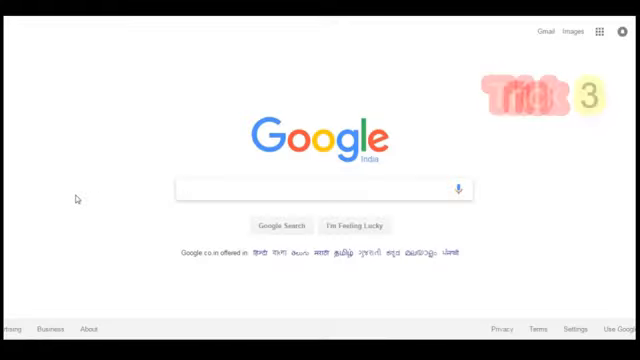
- Search the gravity and breakout tricks, then launch Google Sphere via 'google sphere' and begin typing 'hello gu'
type("google")
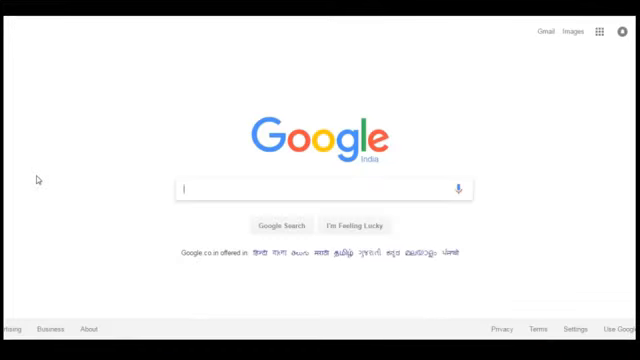
type("play b")
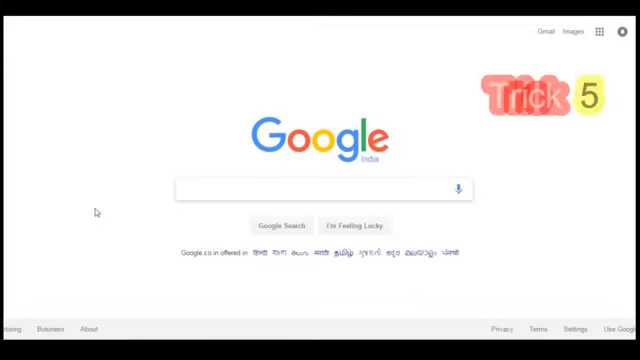
type("google sphere")
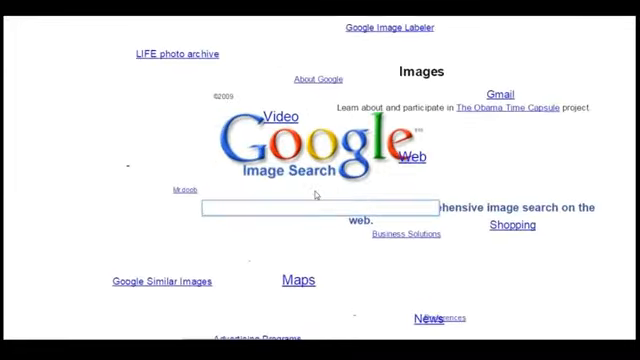
type("hello gu")
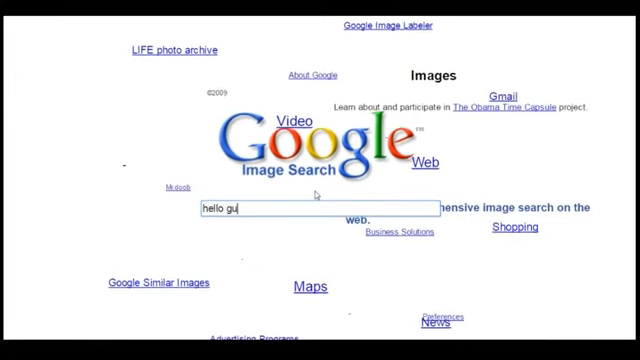